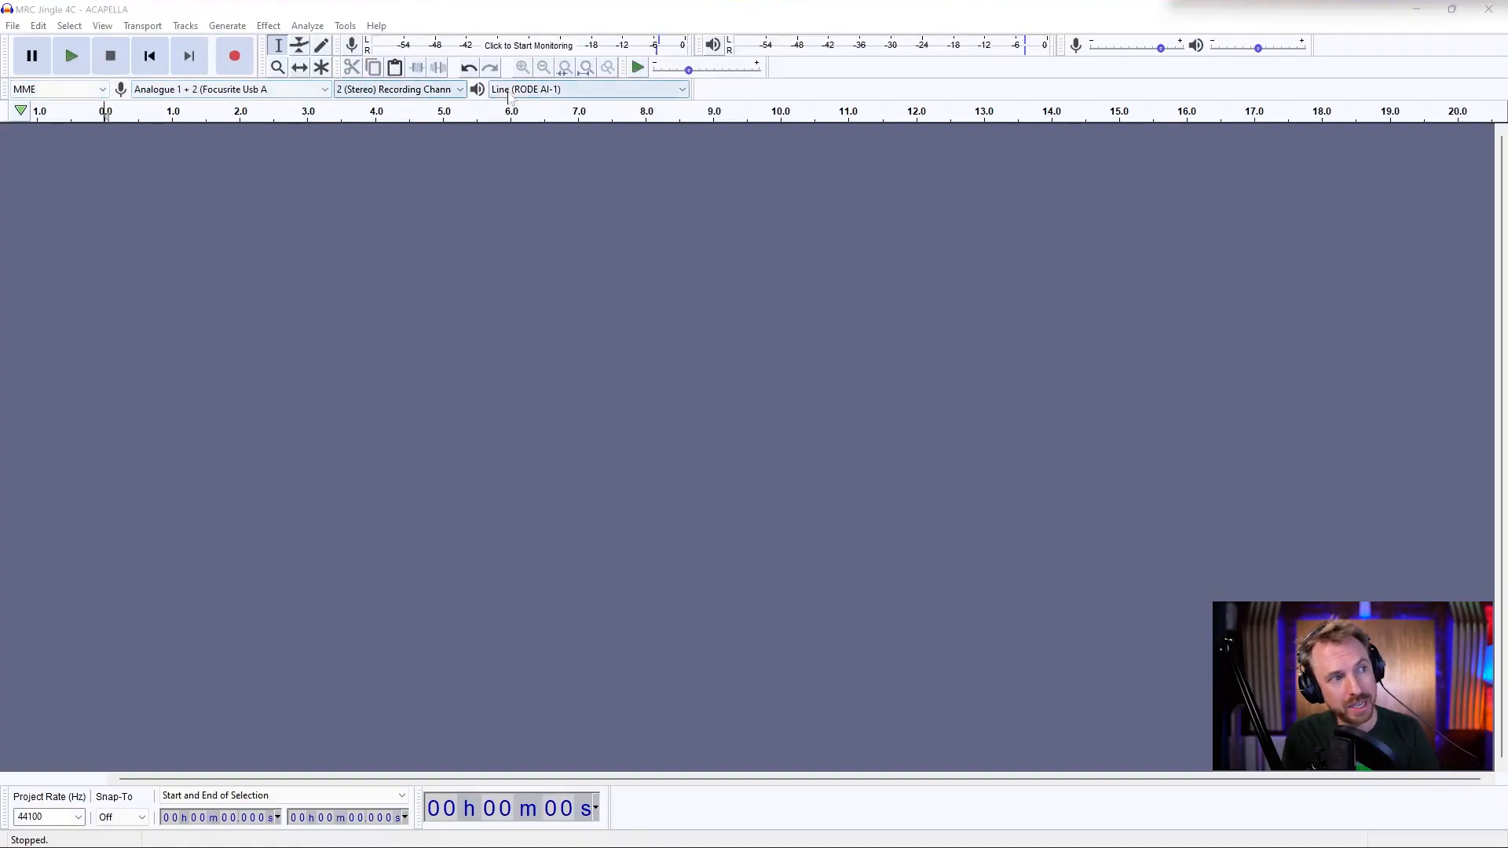
mouse_move(235, 56)
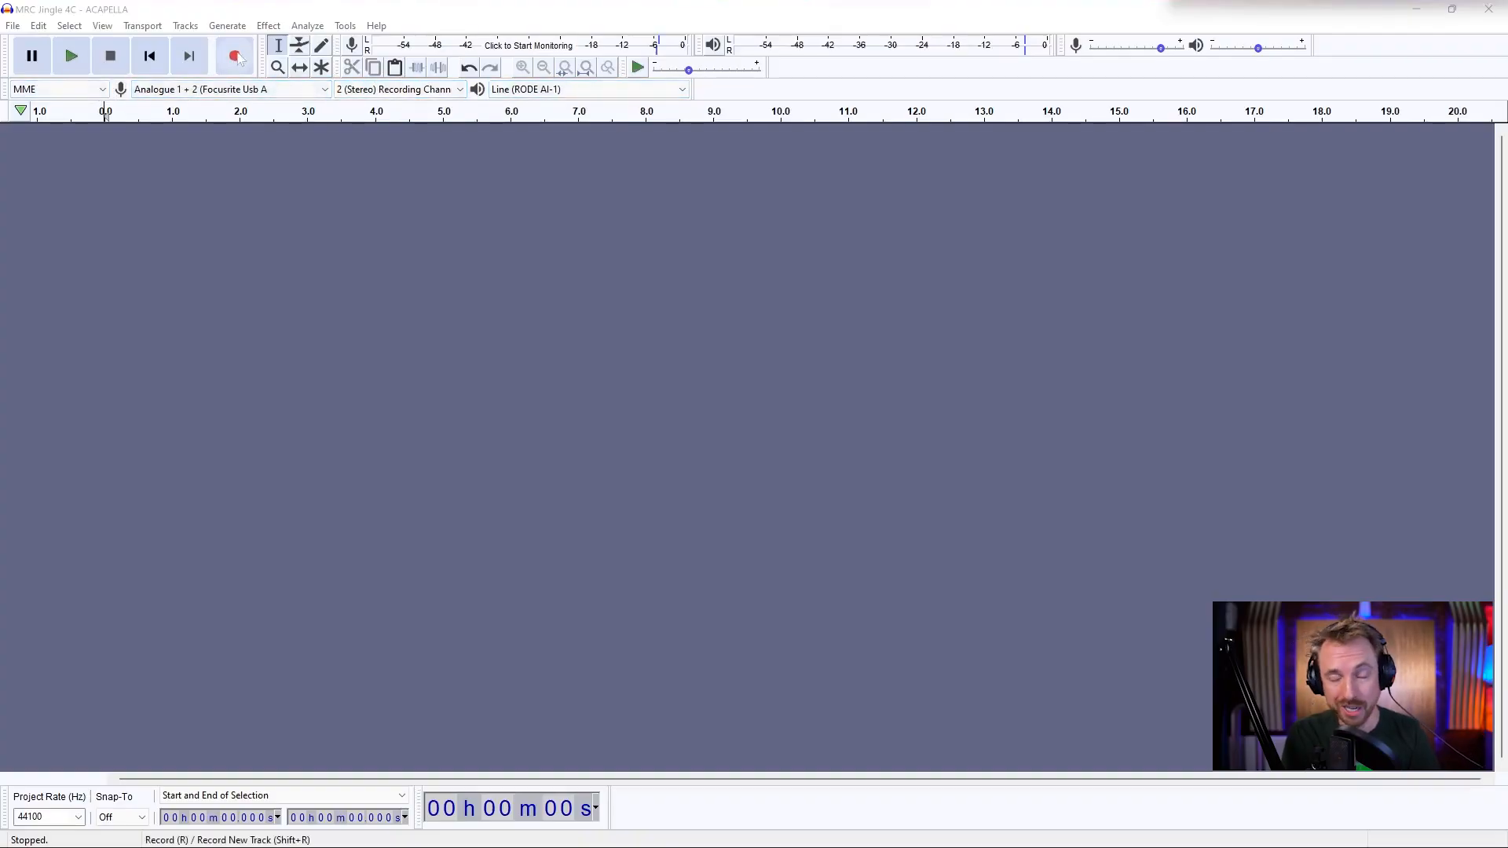
Record a roughly four-second first take of the spoken line.
click(233, 55)
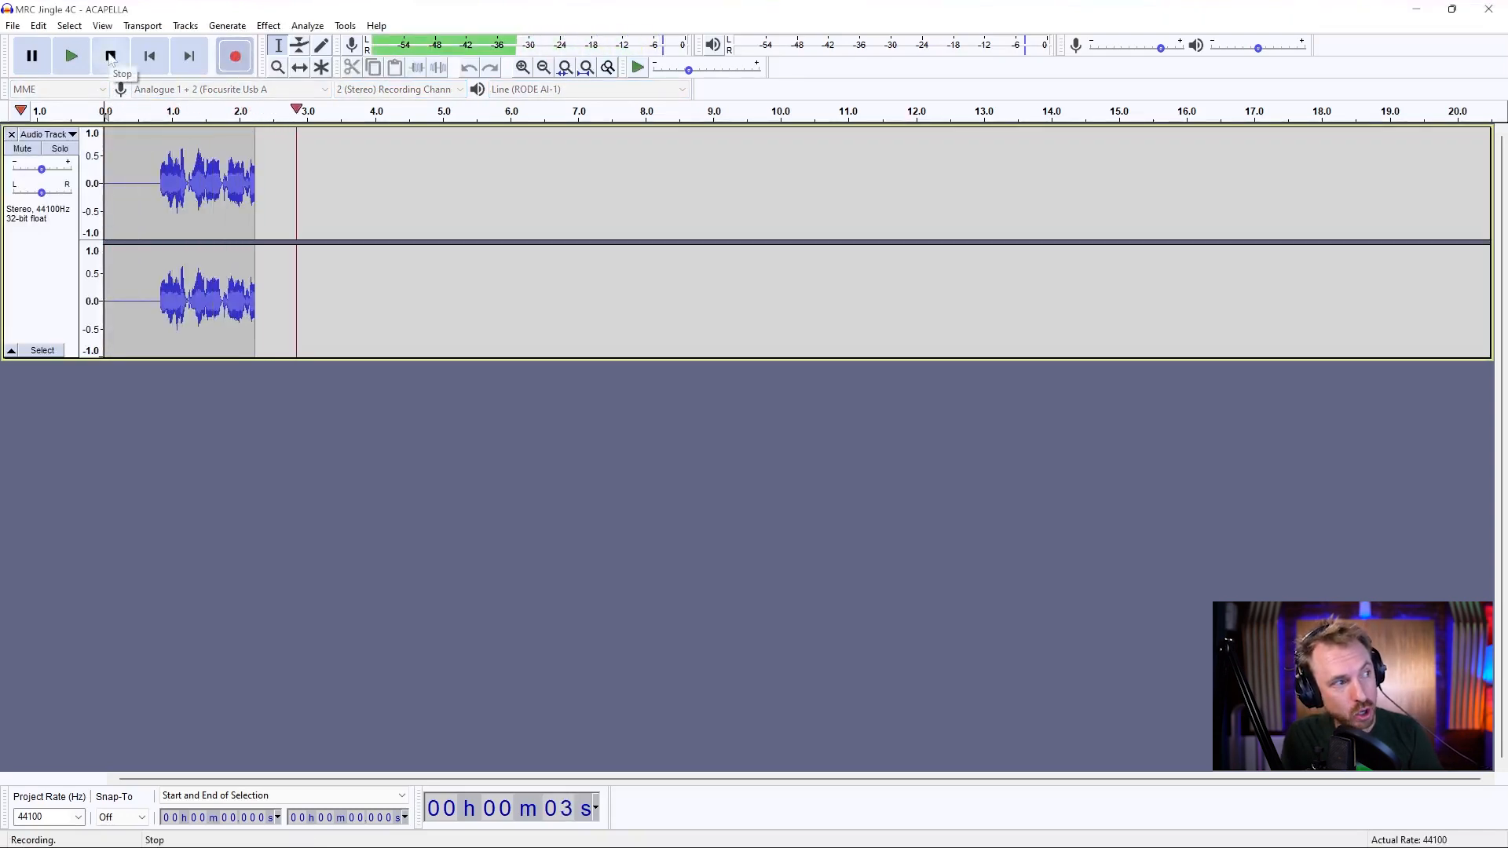
click(110, 56)
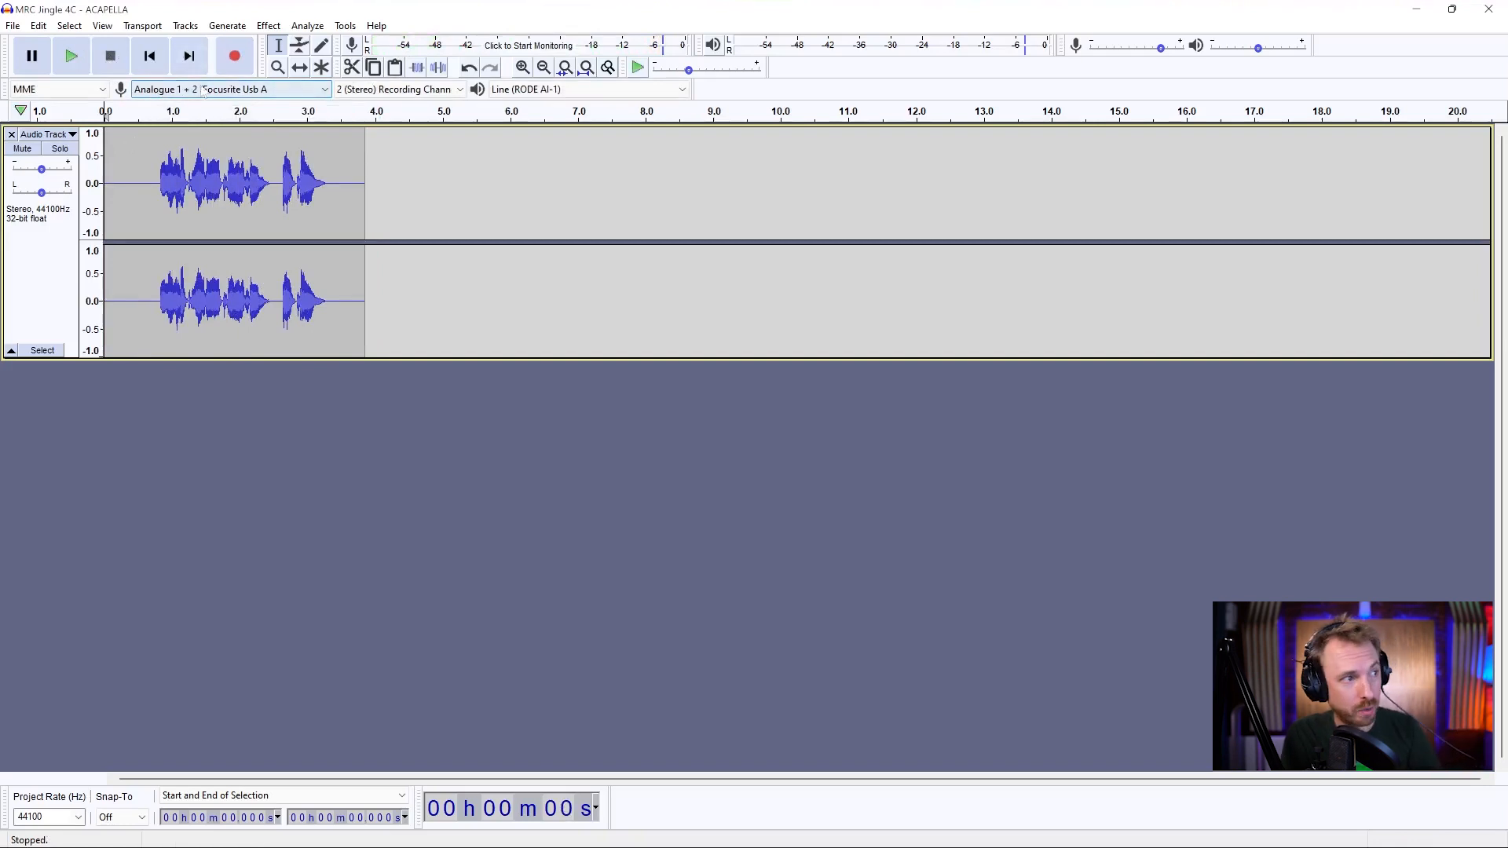
Add a new stereo track and record a second take of the line onto it.
click(184, 26)
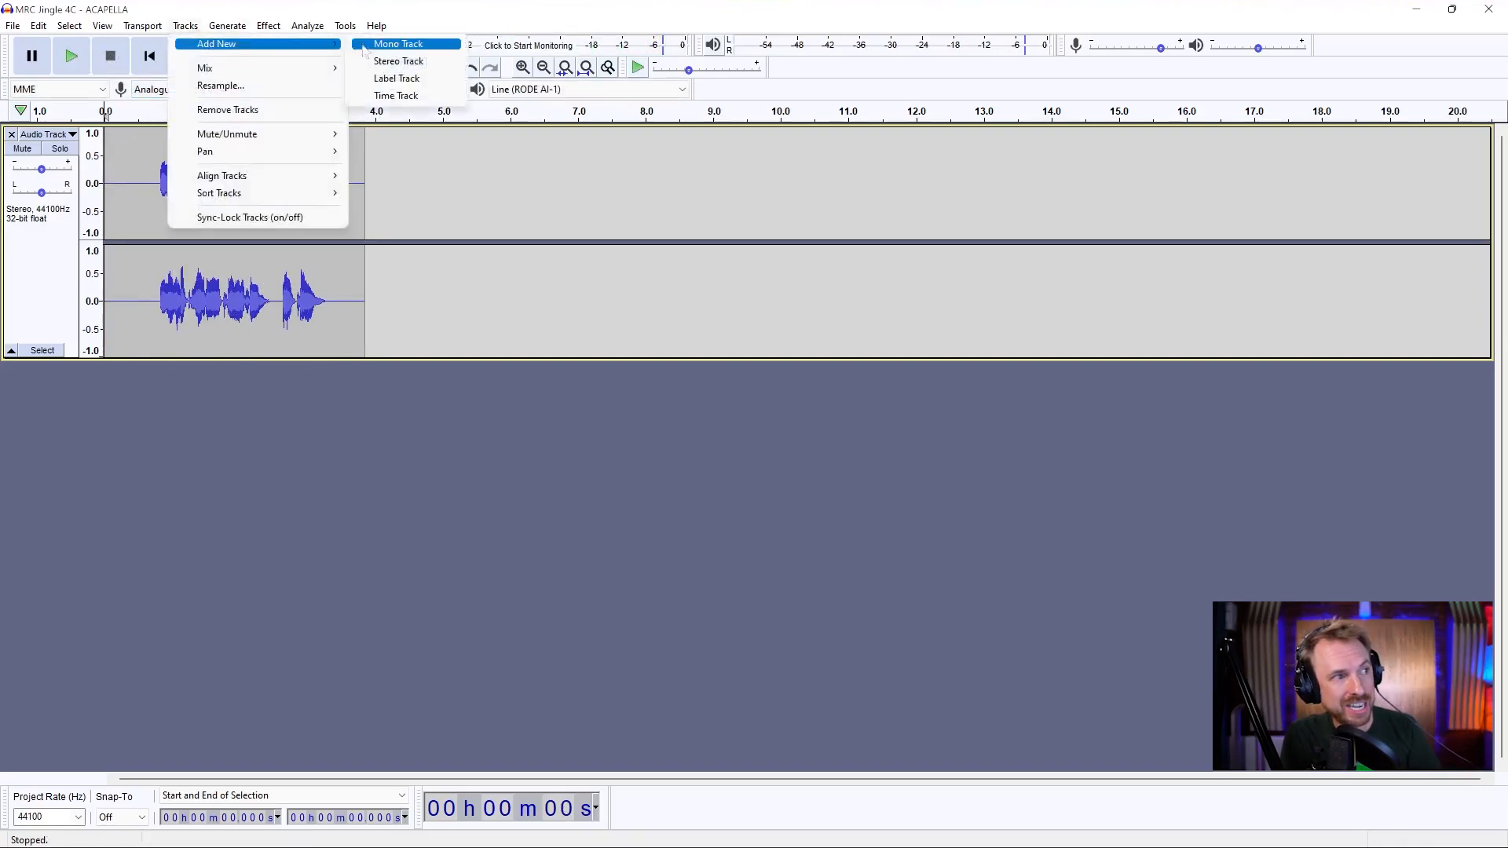
click(398, 60)
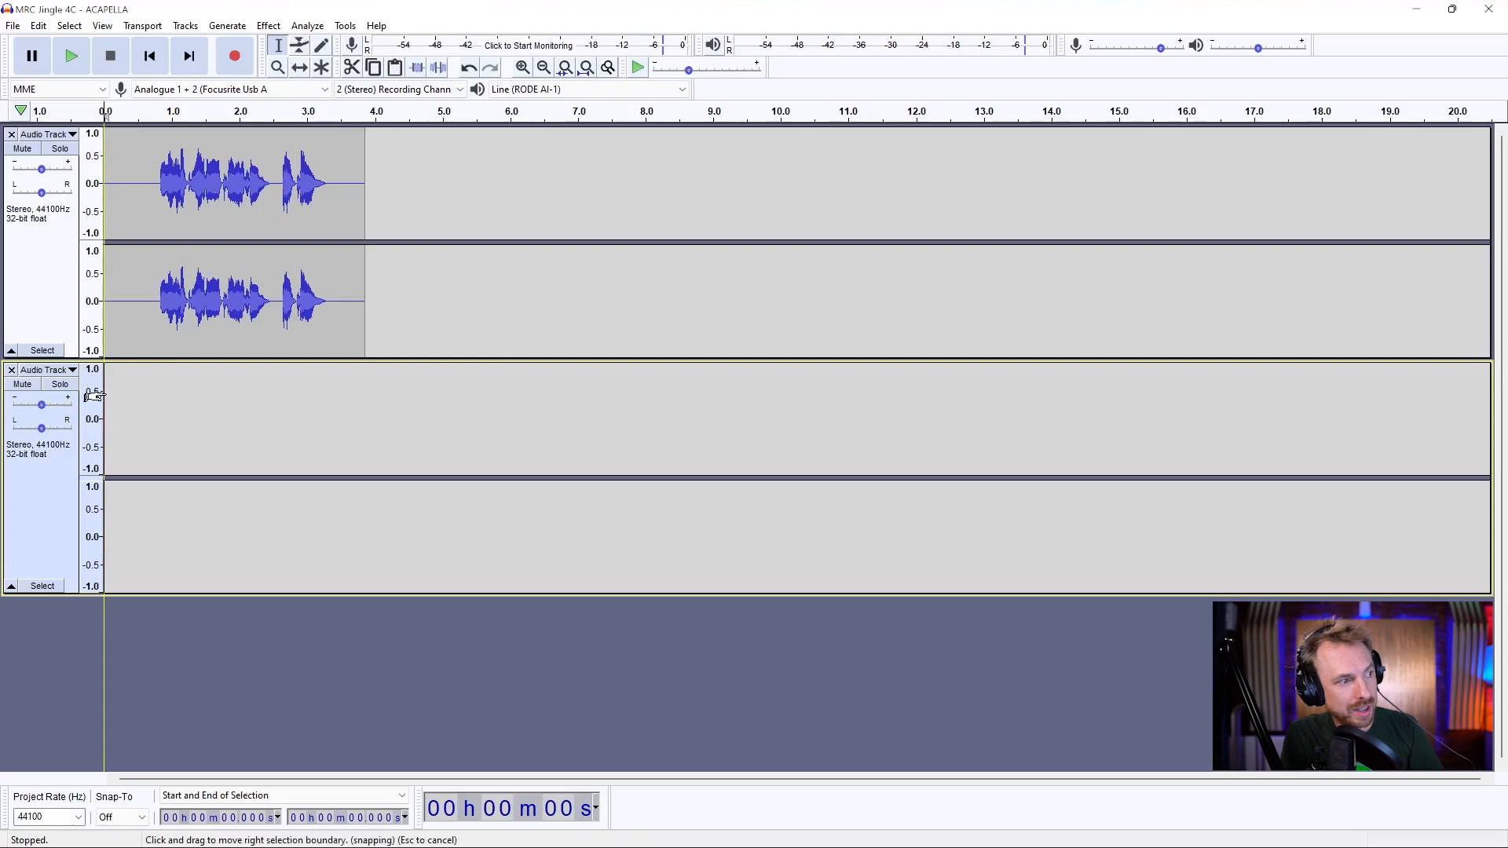
click(235, 55)
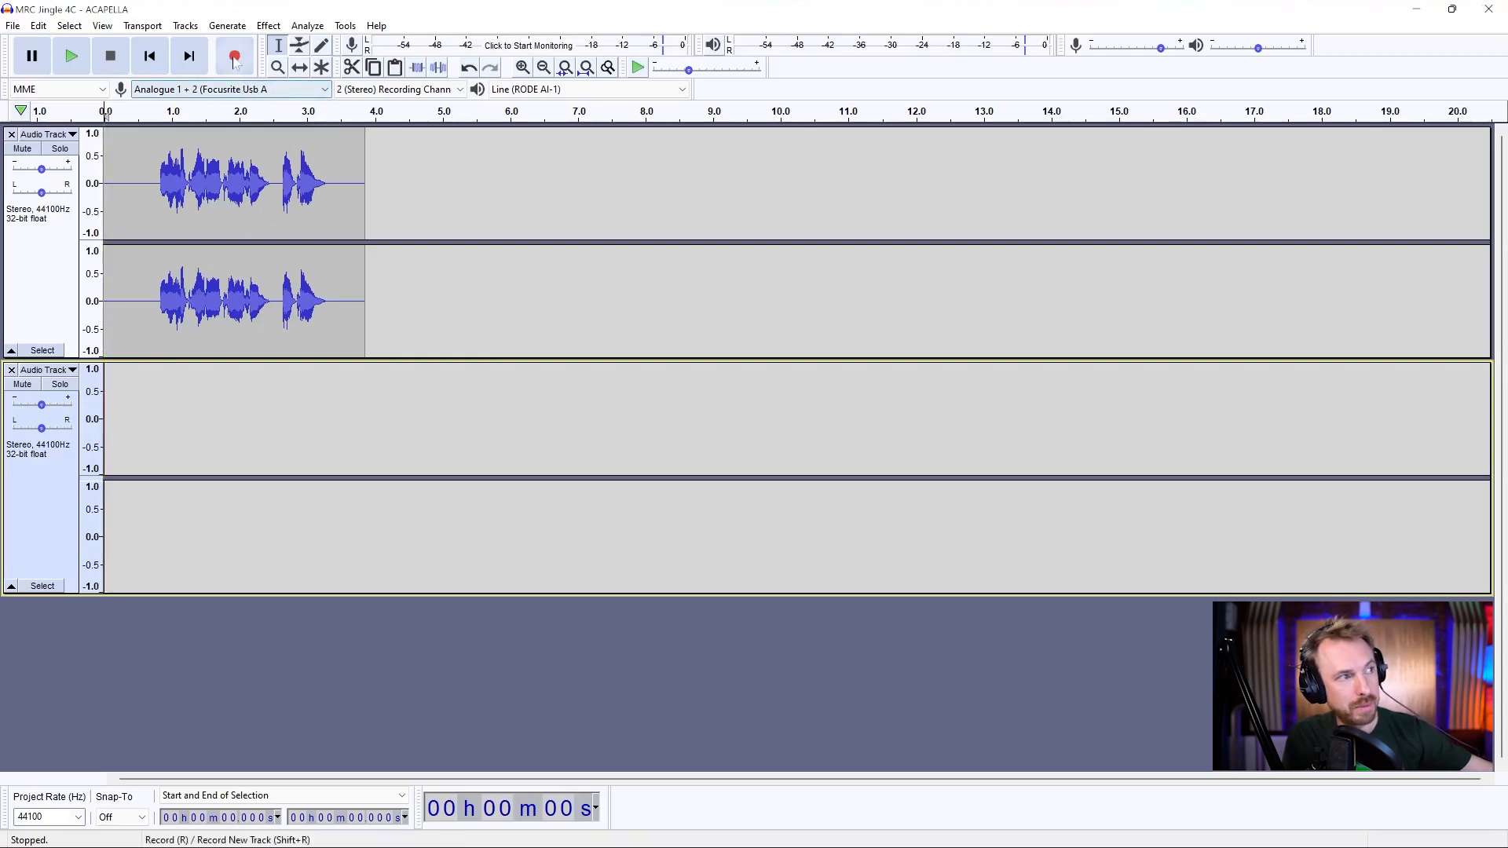
click(234, 56)
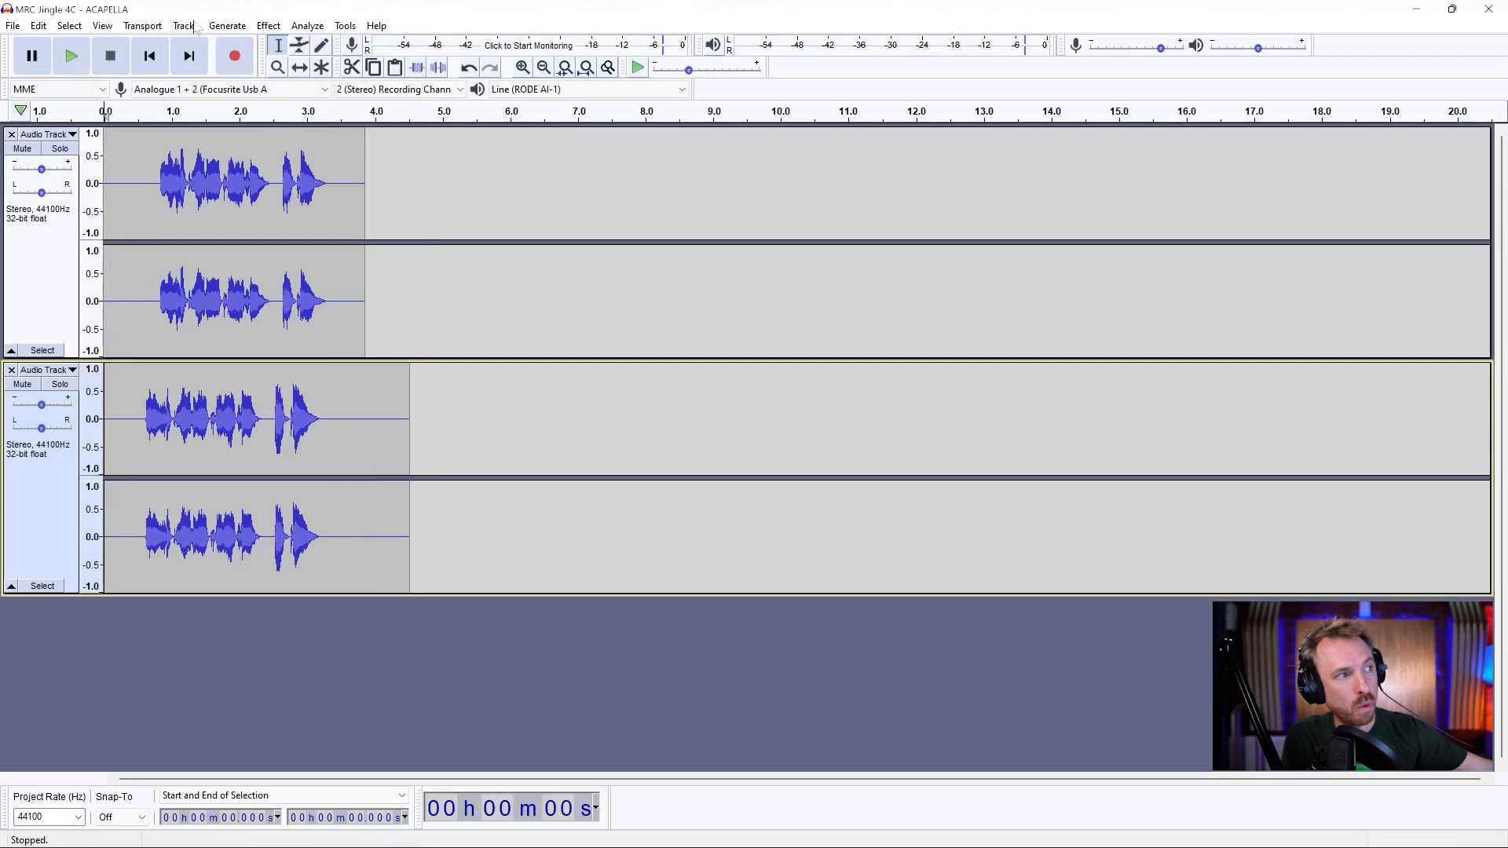
Add a third stereo track and record another take of the line onto it.
click(184, 26)
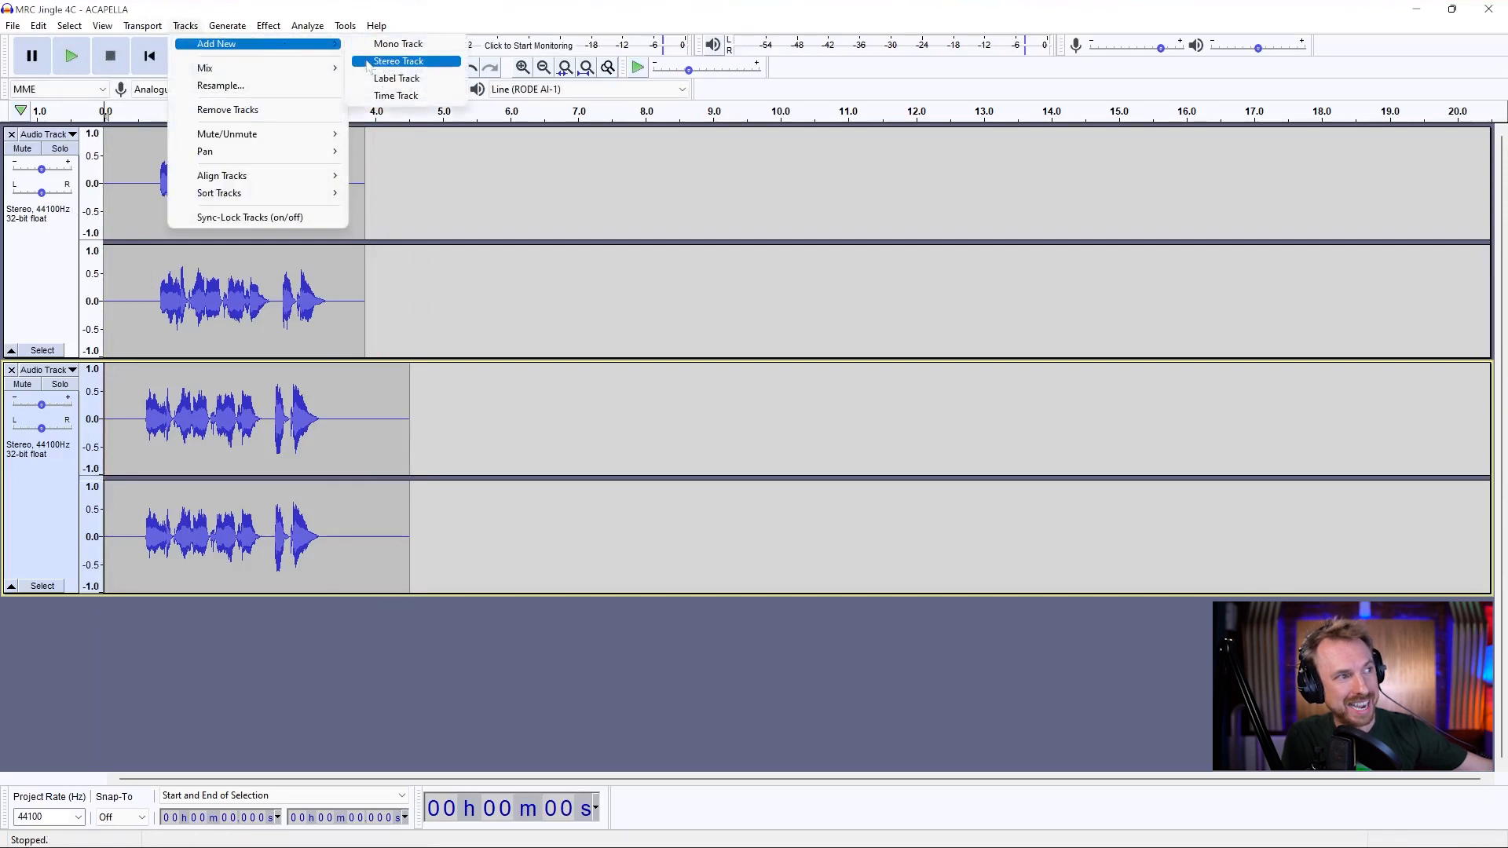
click(398, 62)
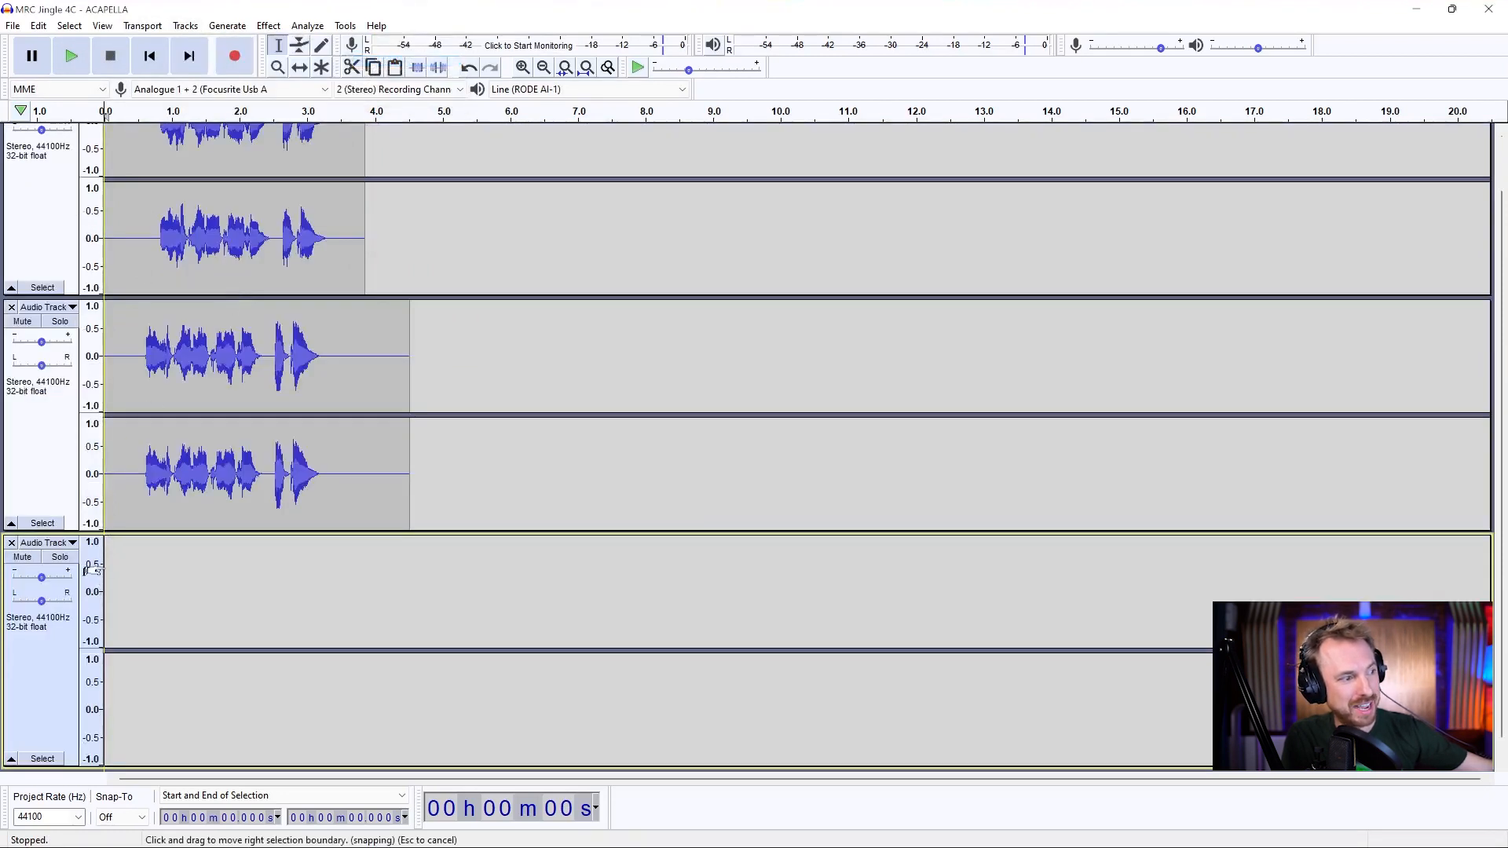
click(235, 56)
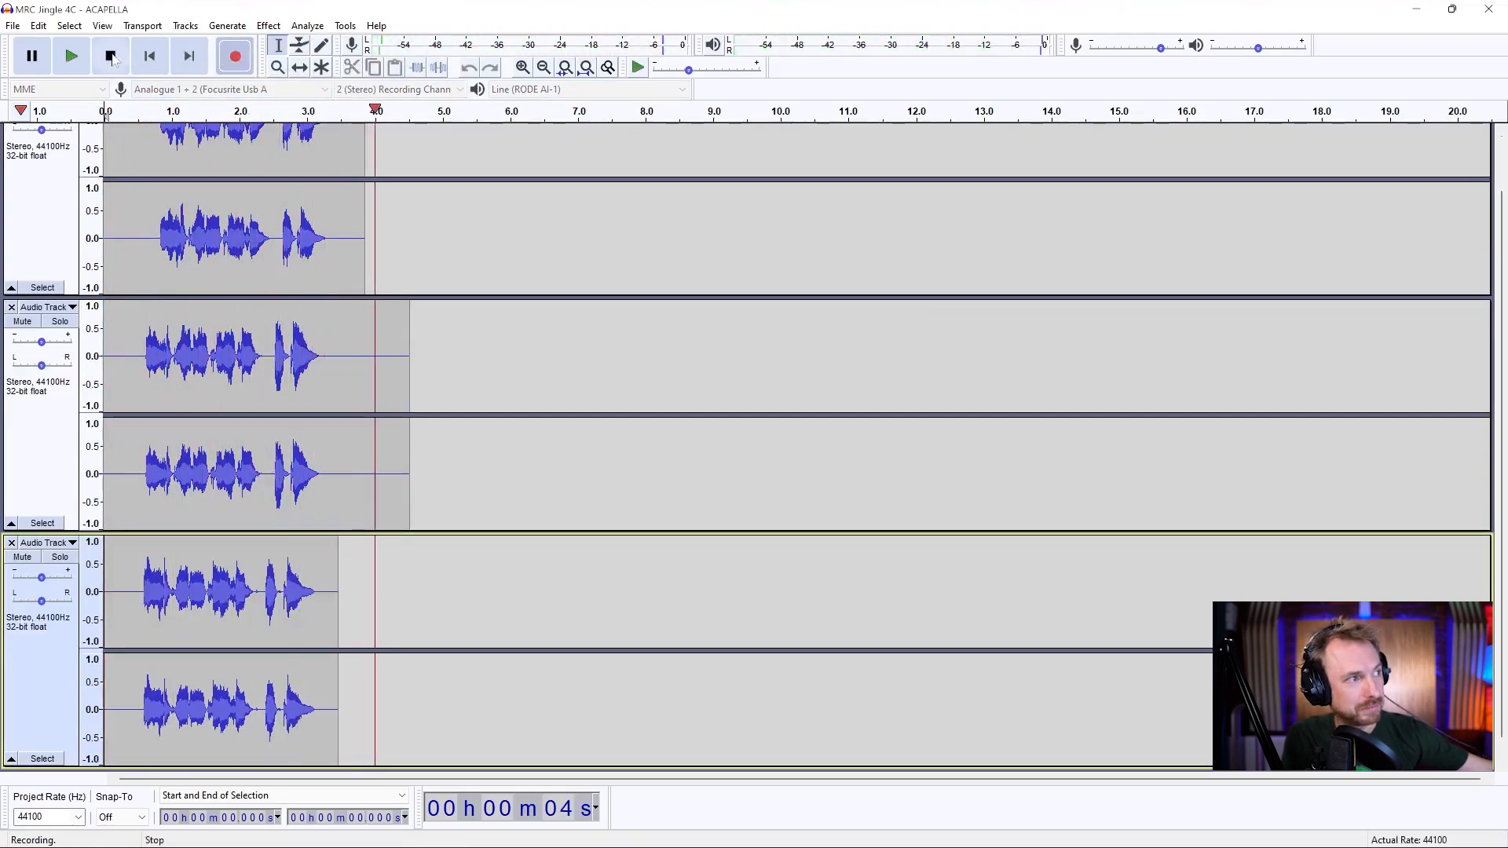
click(110, 55)
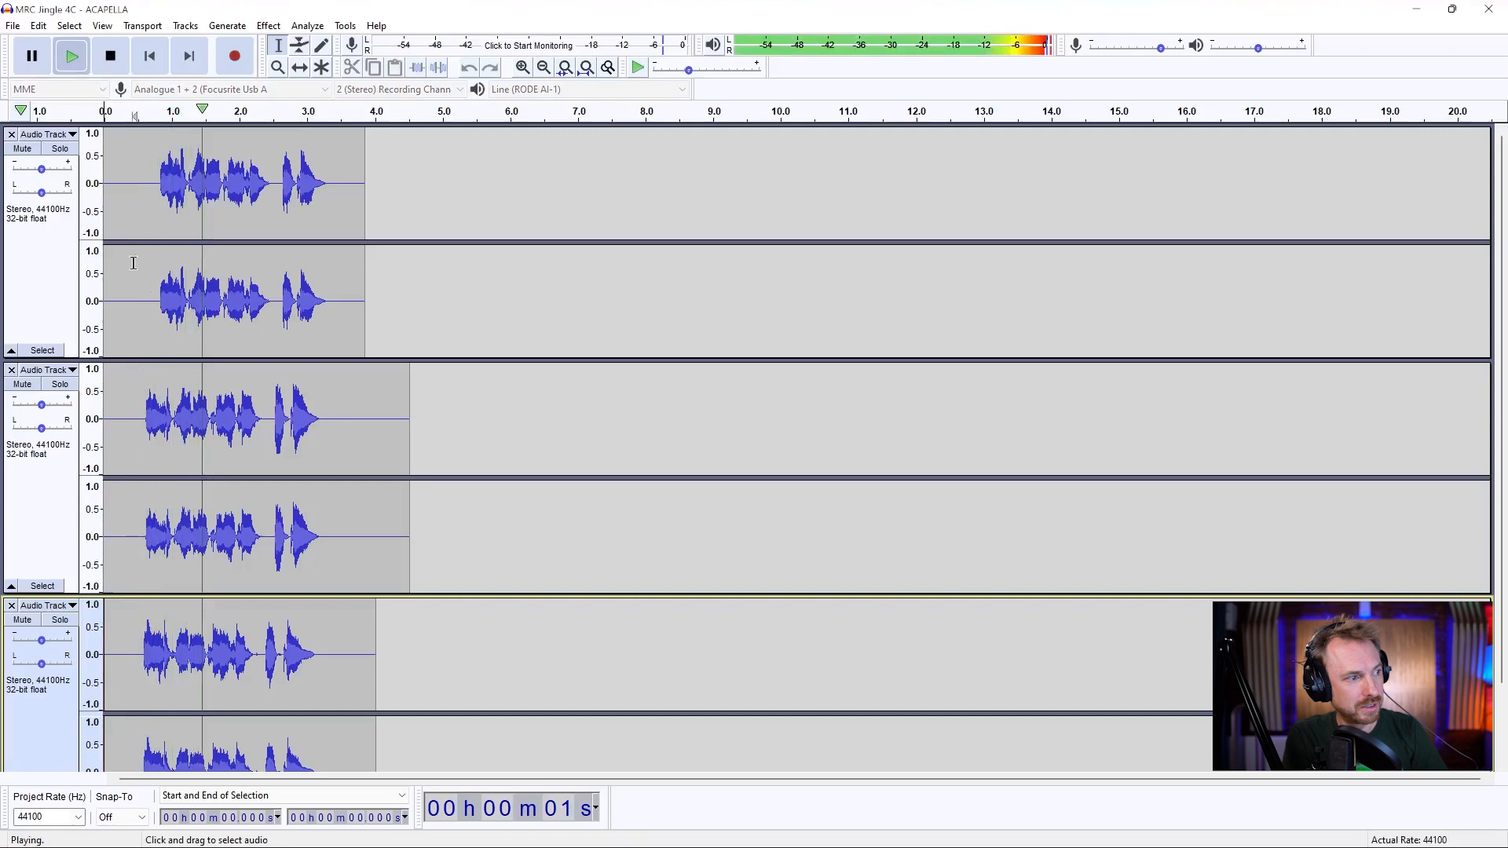
Stop playback after nudging the second take into line with the first.
click(110, 56)
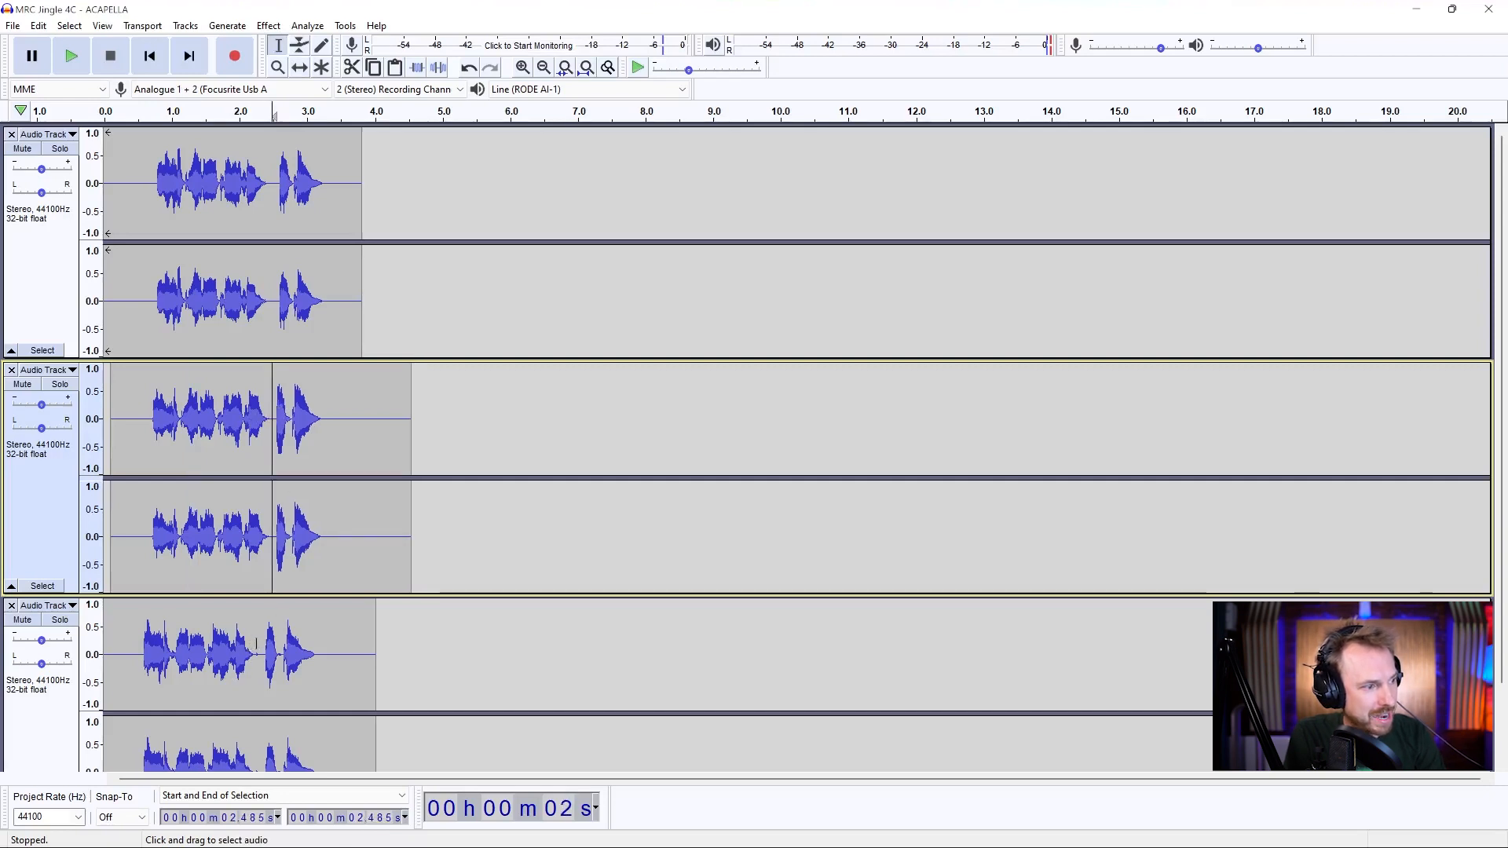
Play the three takes to check sync, then play the panned takes together.
scroll(down, 3)
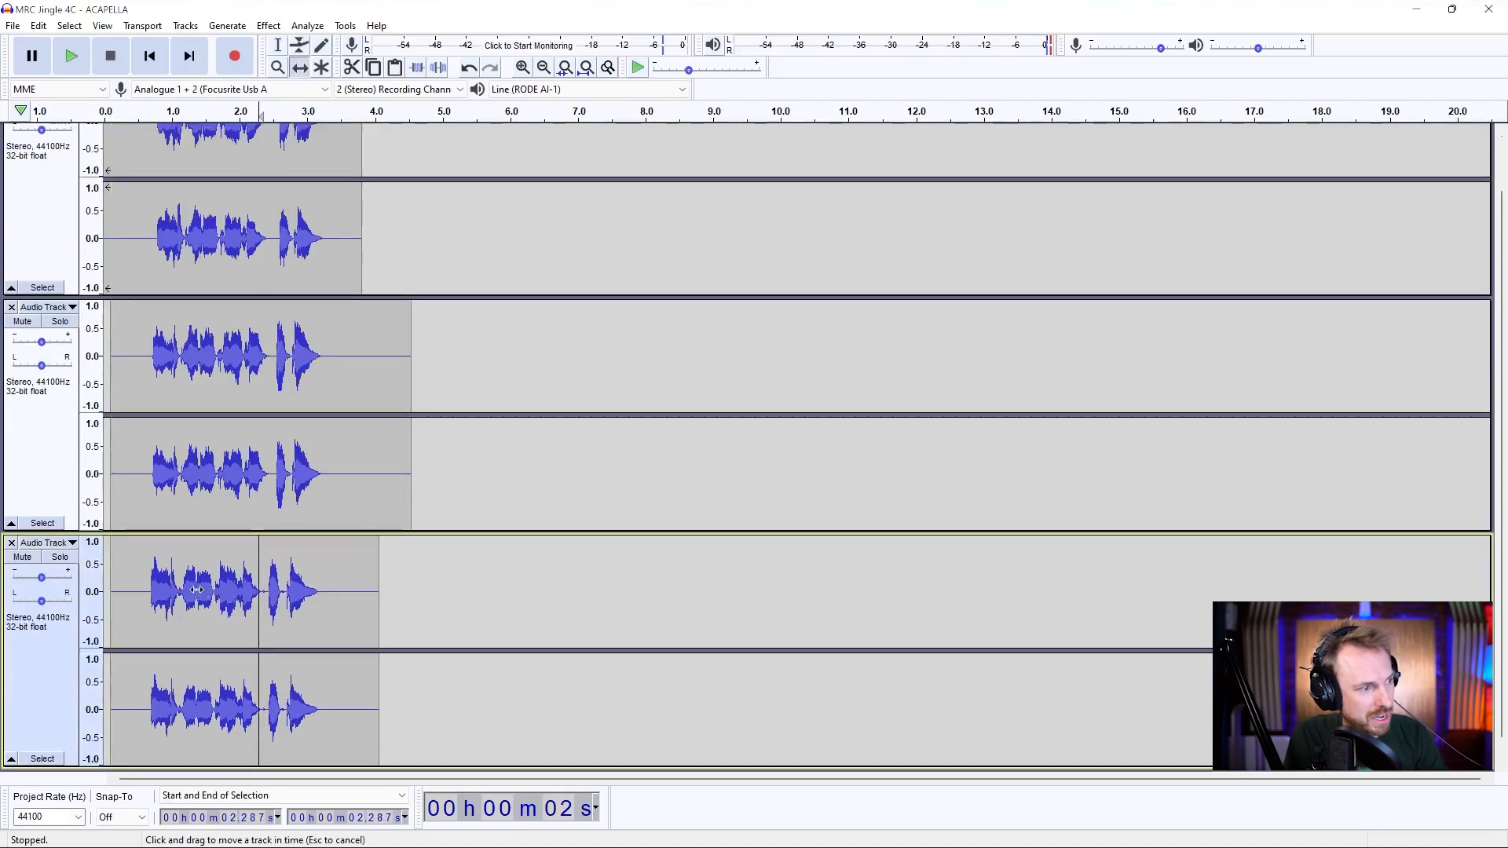
click(71, 55)
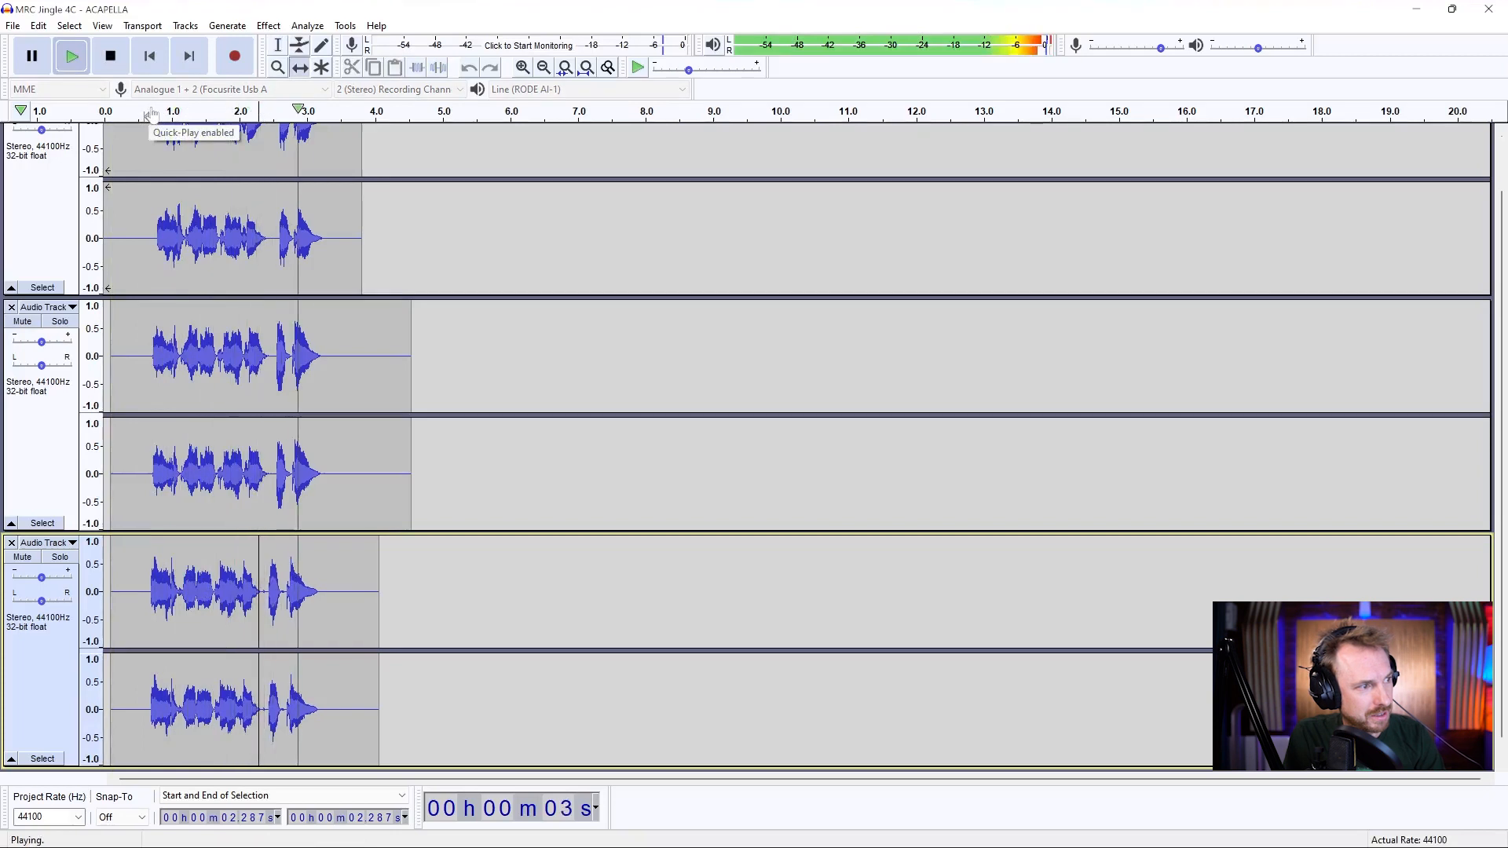
click(110, 56)
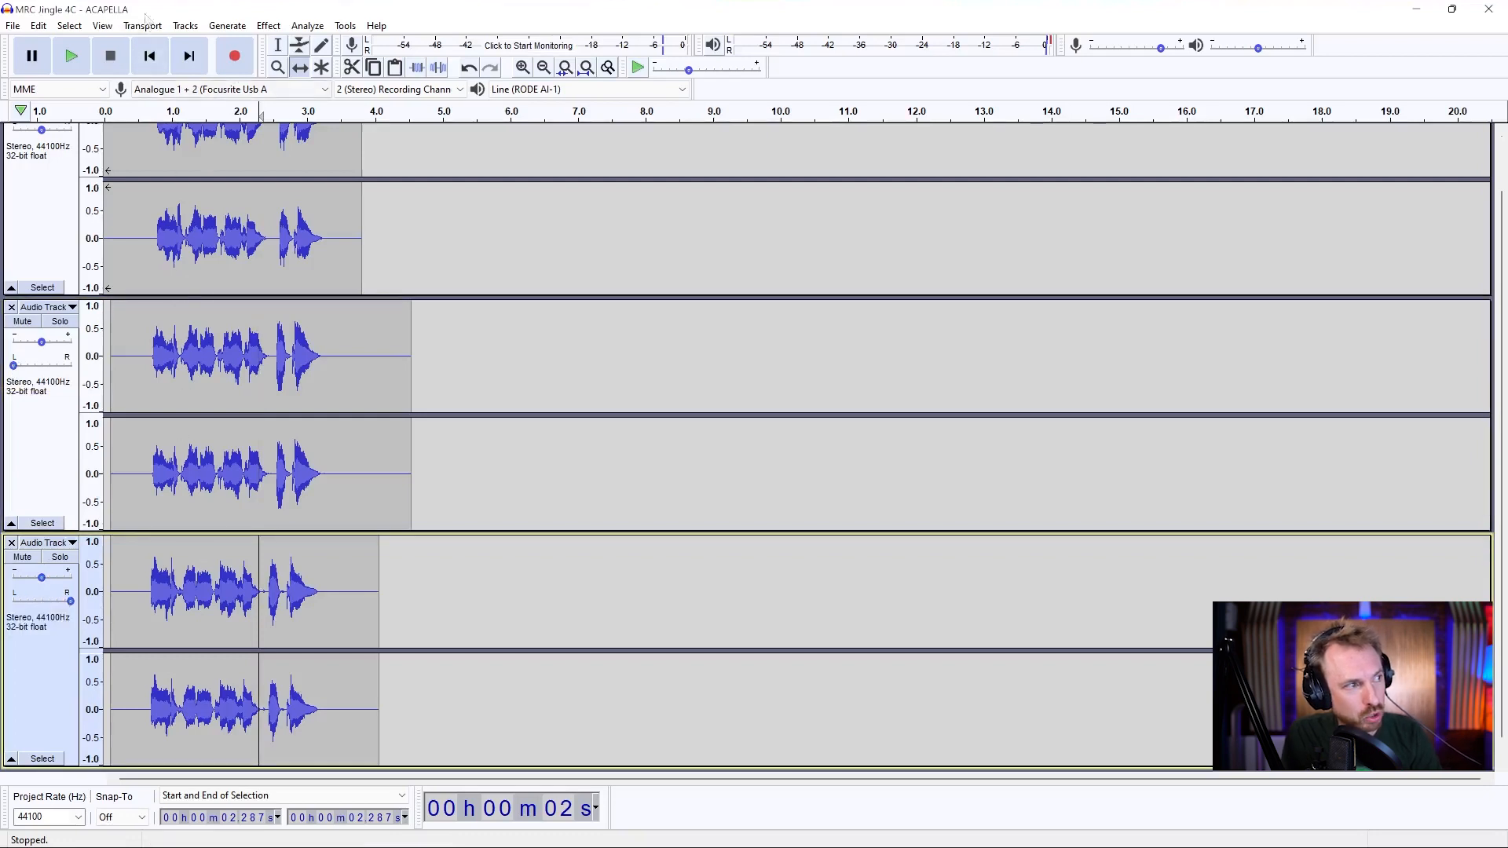
click(70, 55)
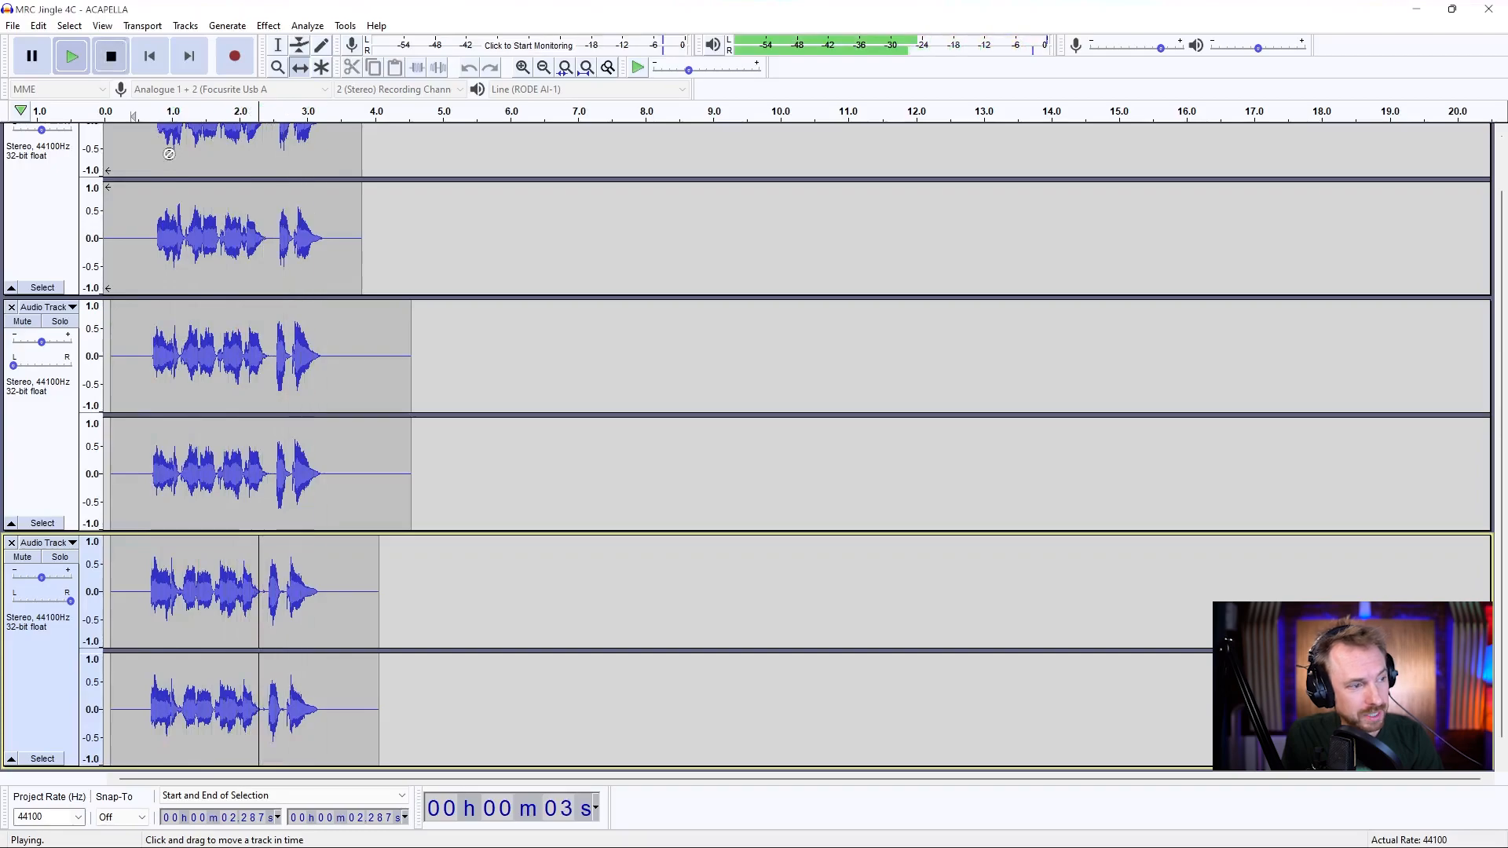
click(111, 55)
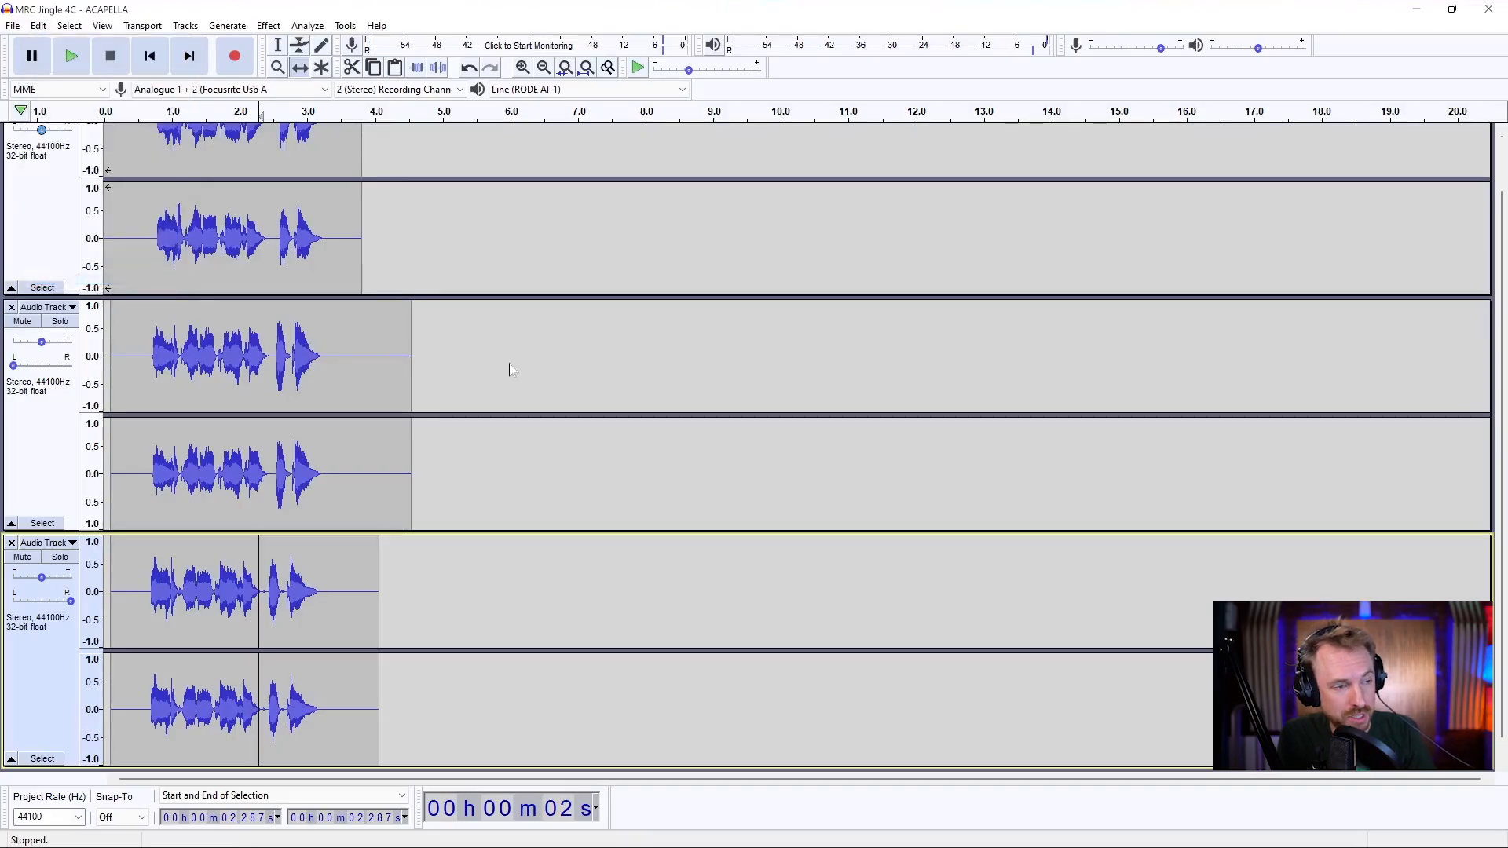
mouse_move(664, 483)
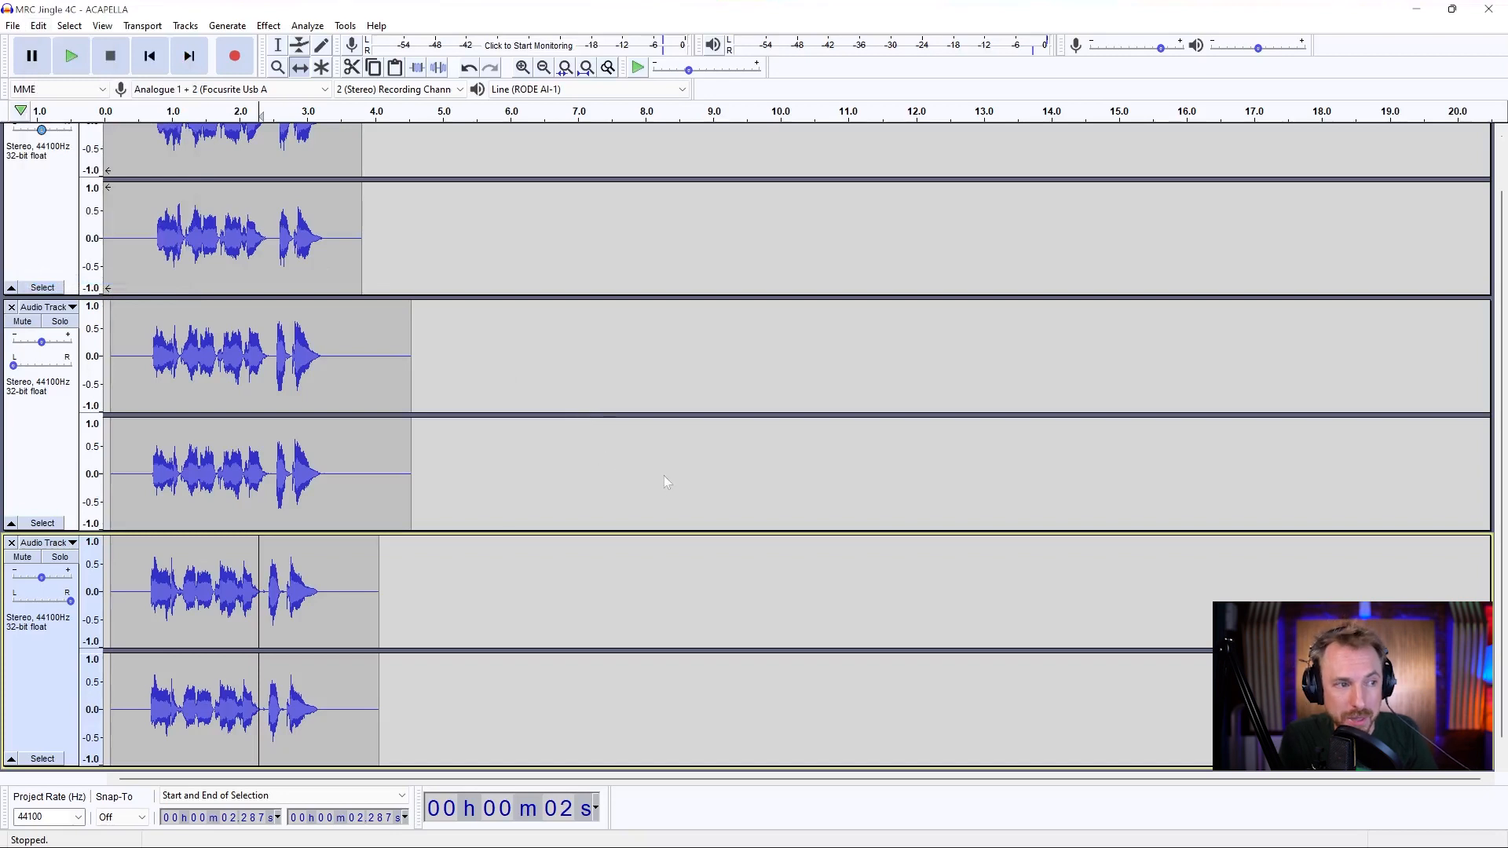